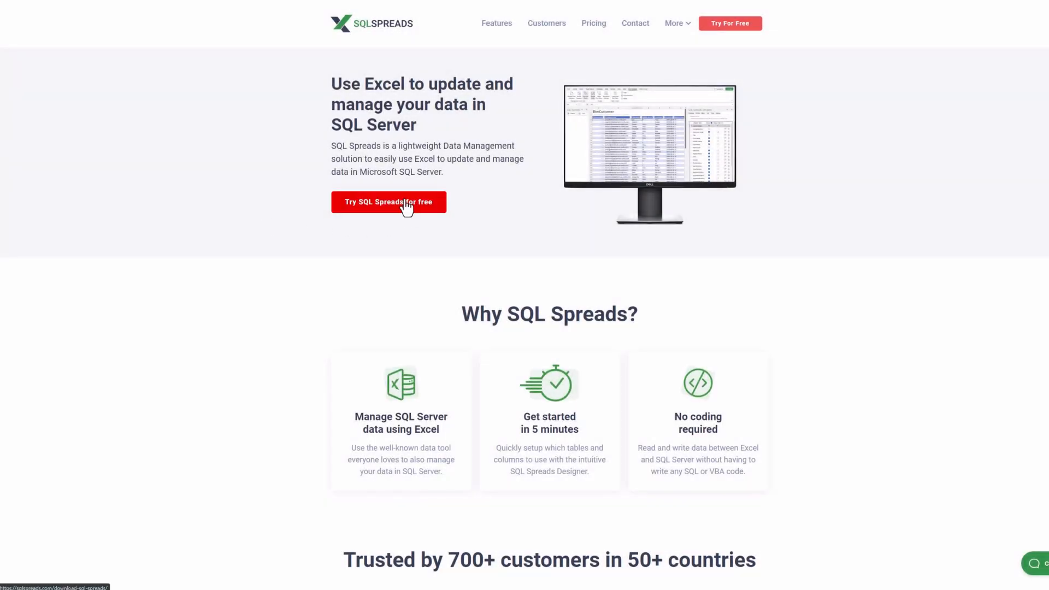
left_click(387, 202)
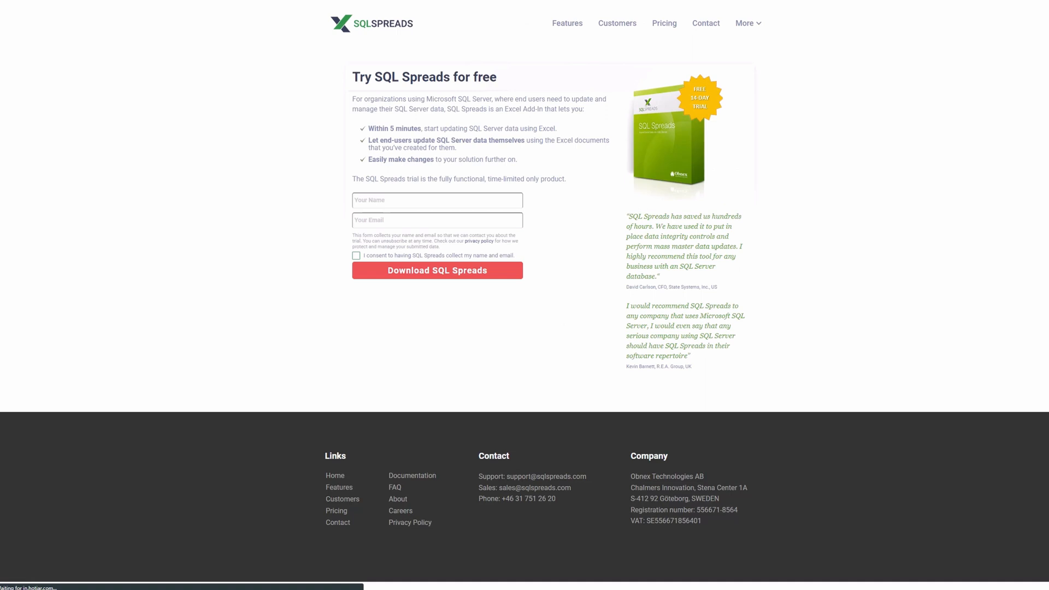
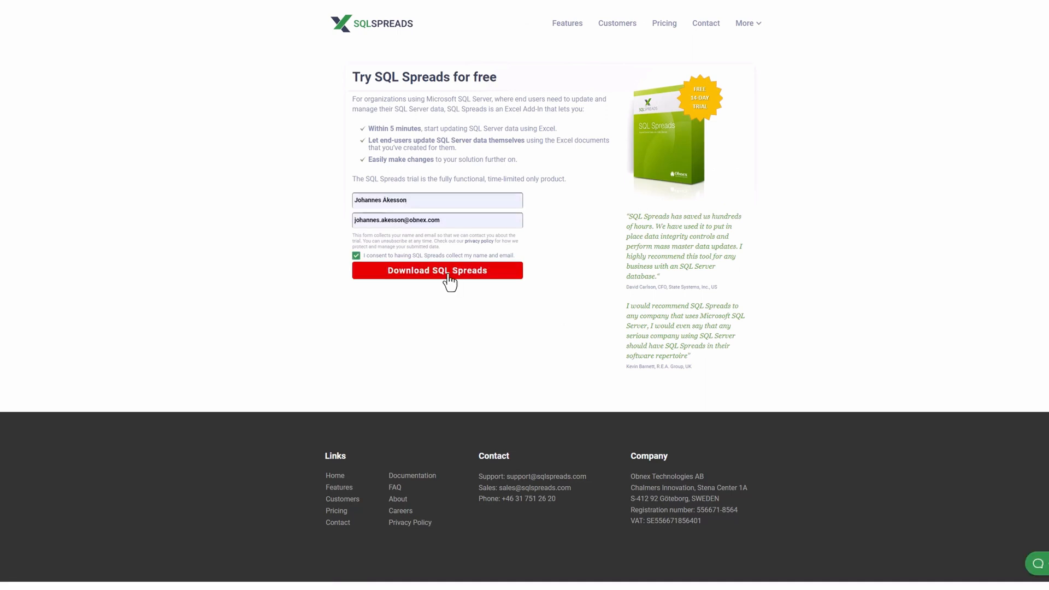
left_click(437, 270)
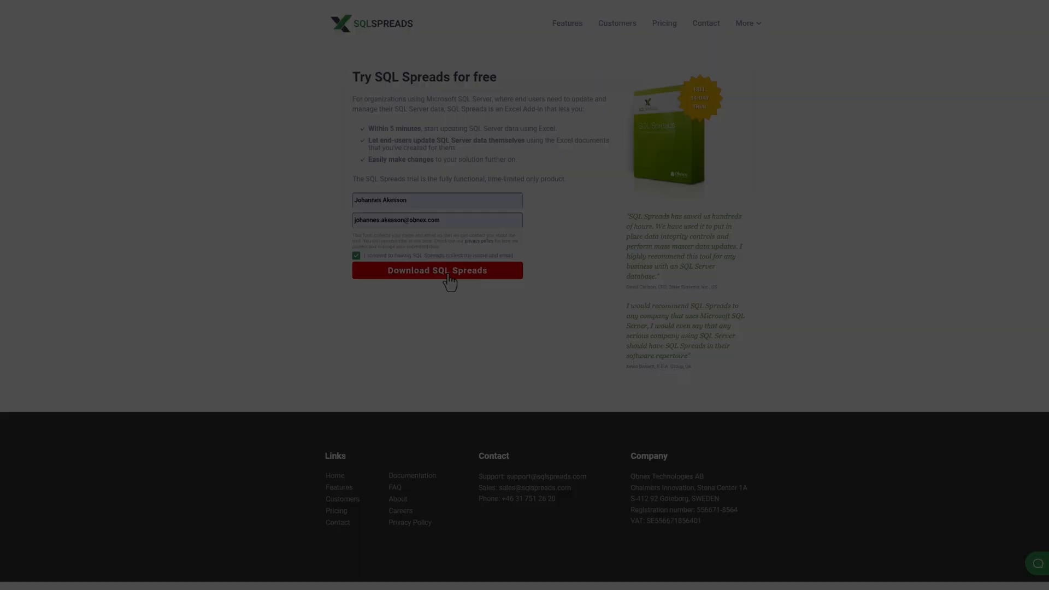
left_click(437, 270)
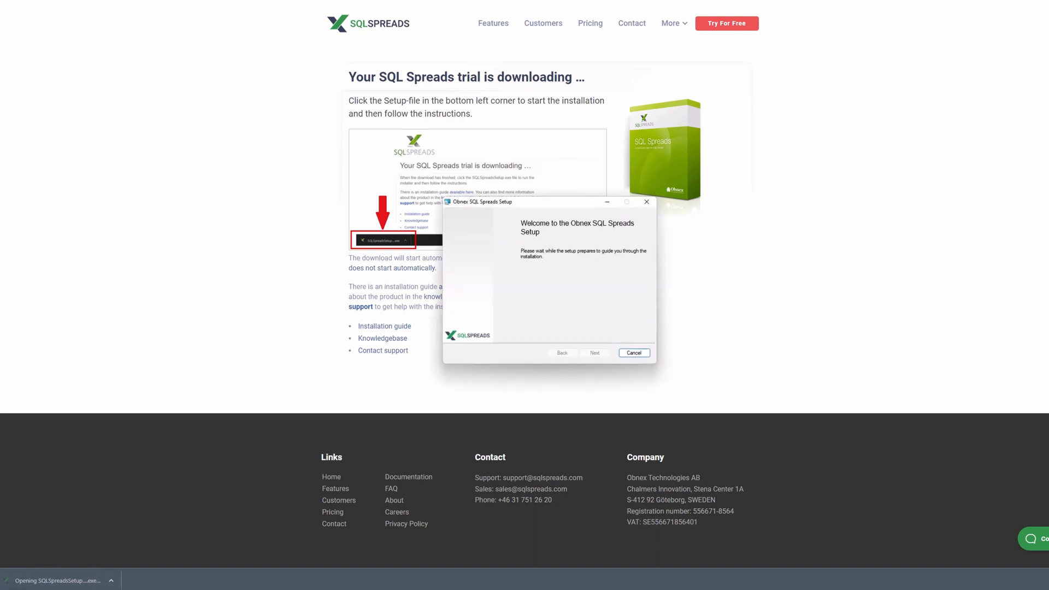
Run the Obnex SQL Spreads setup, accepting the licence terms, through to Finish
left_click(594, 353)
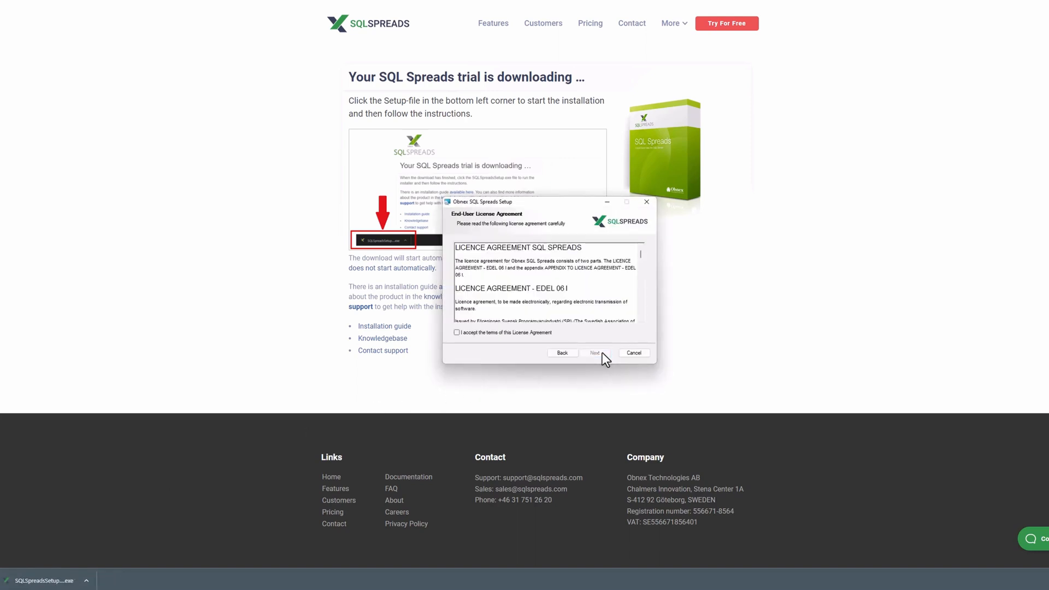
left_click(457, 333)
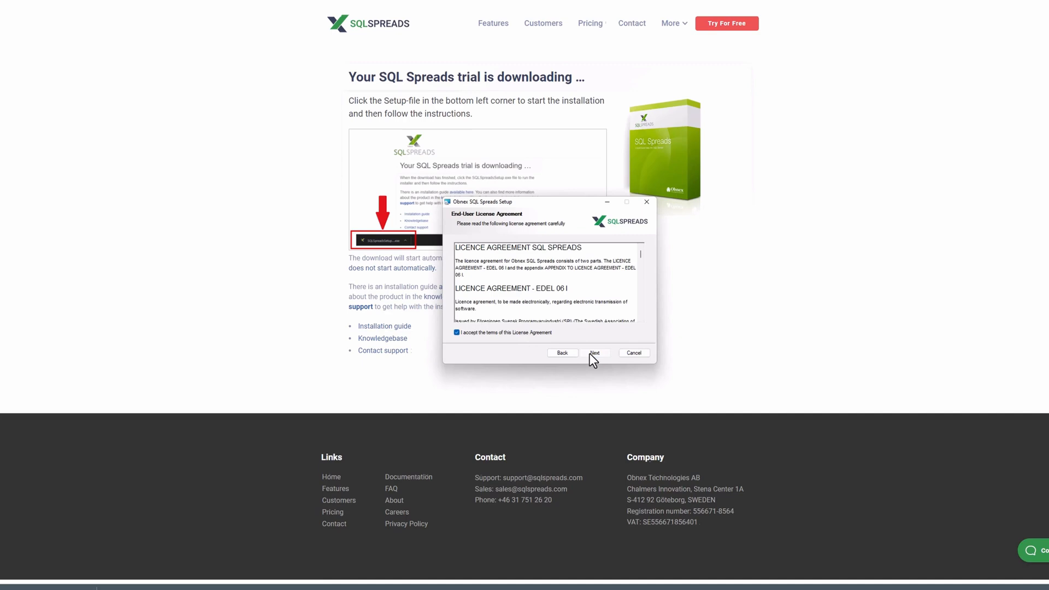
left_click(594, 352)
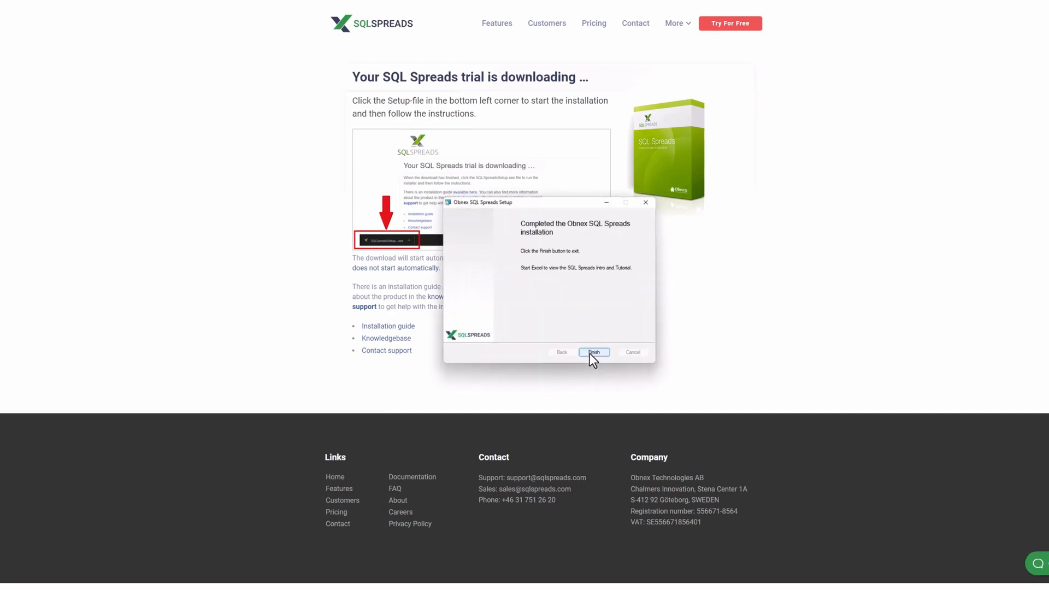
left_click(593, 352)
type("loca")
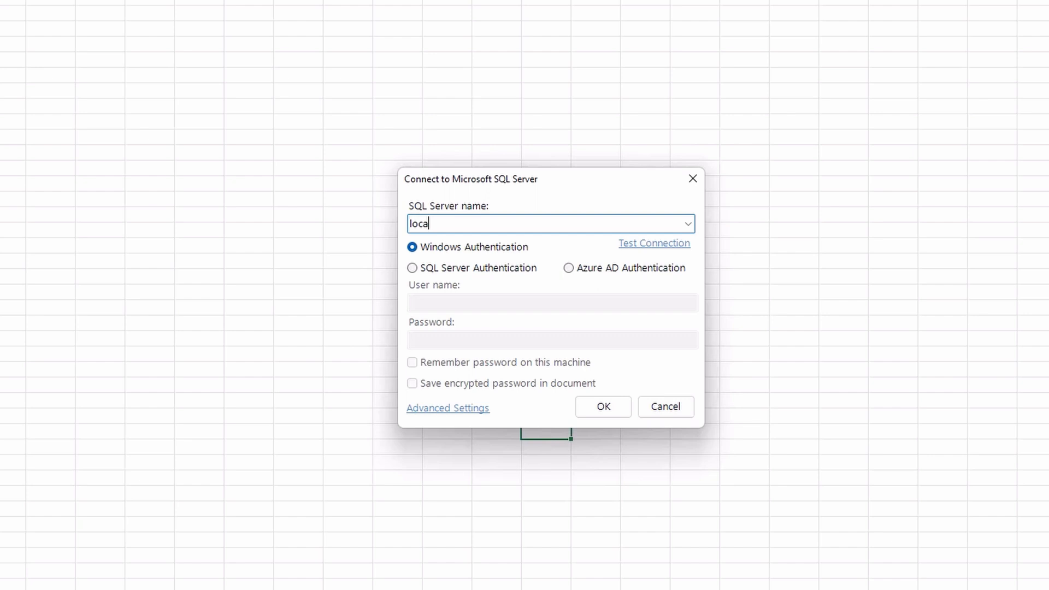
Test the localhost SQL Server connection and dismiss the success message
left_click(654, 243)
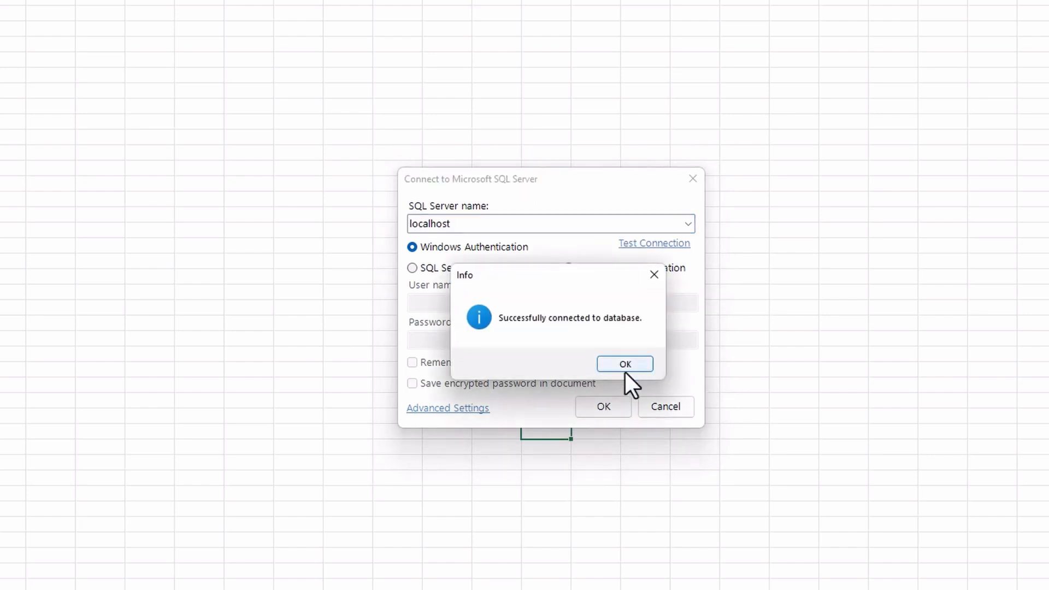
left_click(624, 364)
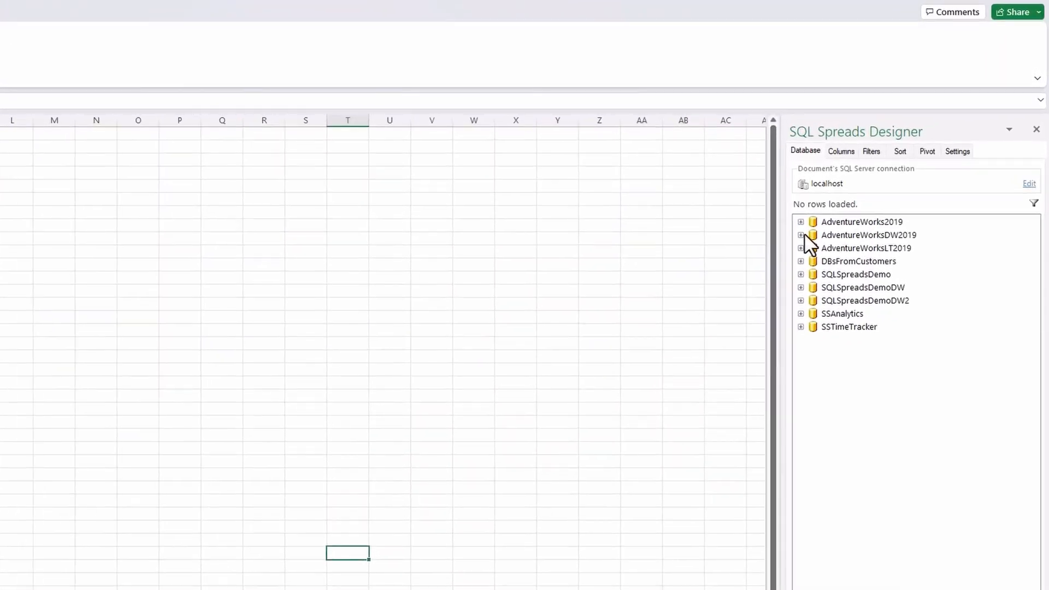
Load dbo.DimReseller from AdventureWorksDW2019 and save the edited row back
left_click(801, 235)
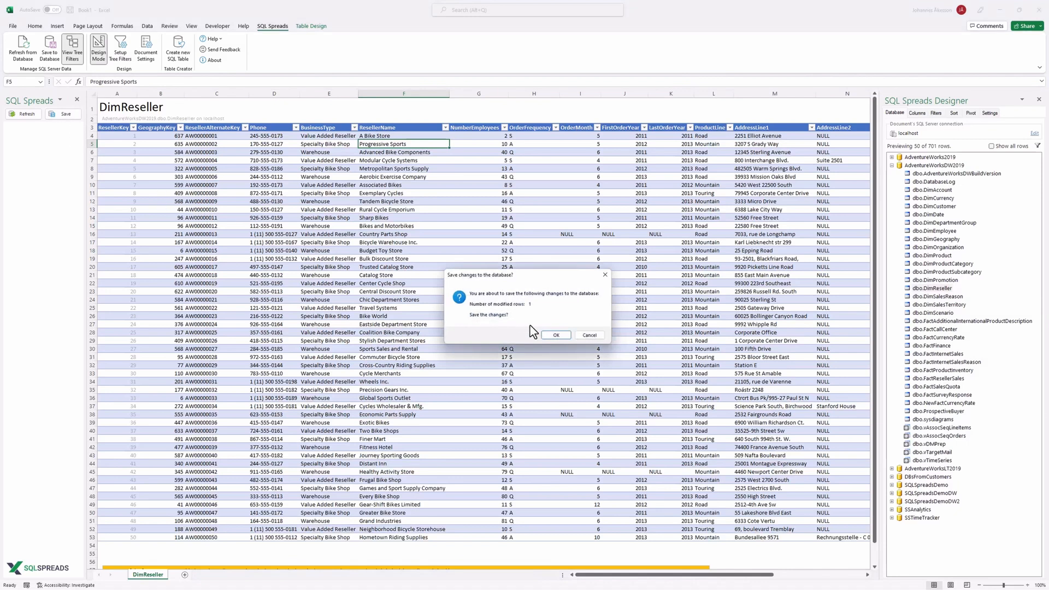
left_click(555, 334)
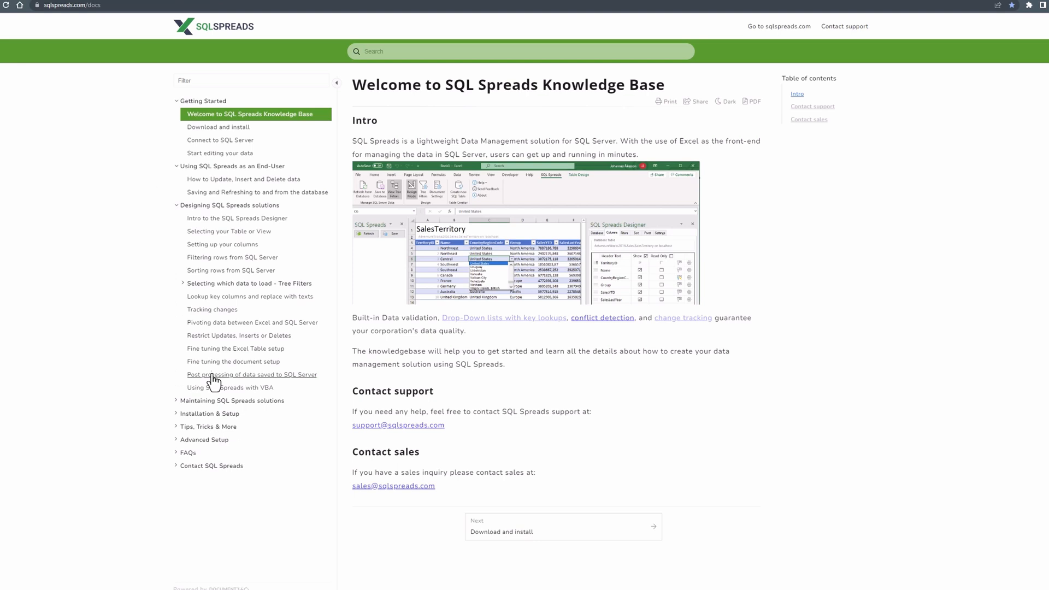
Expand 'Installation & Setup' in the Knowledge Base navigation
left_click(209, 414)
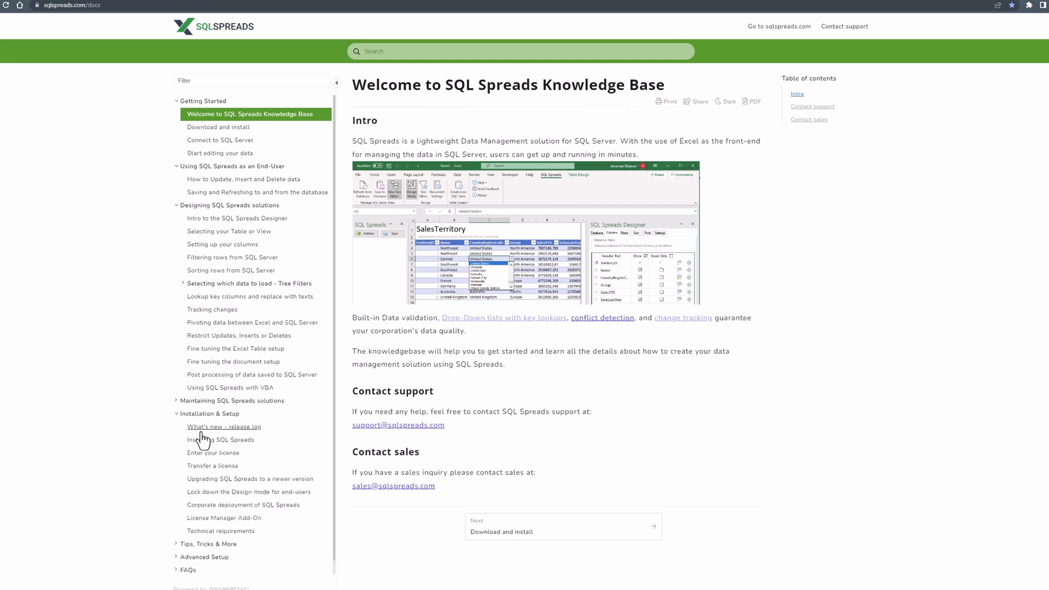